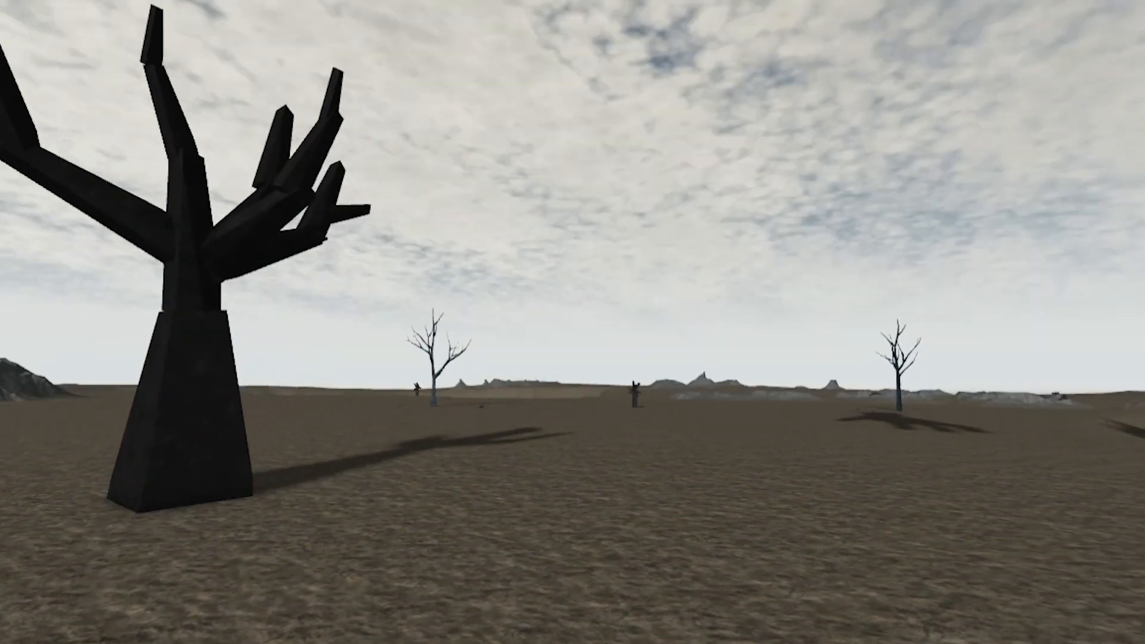
mouse_move(573, 322)
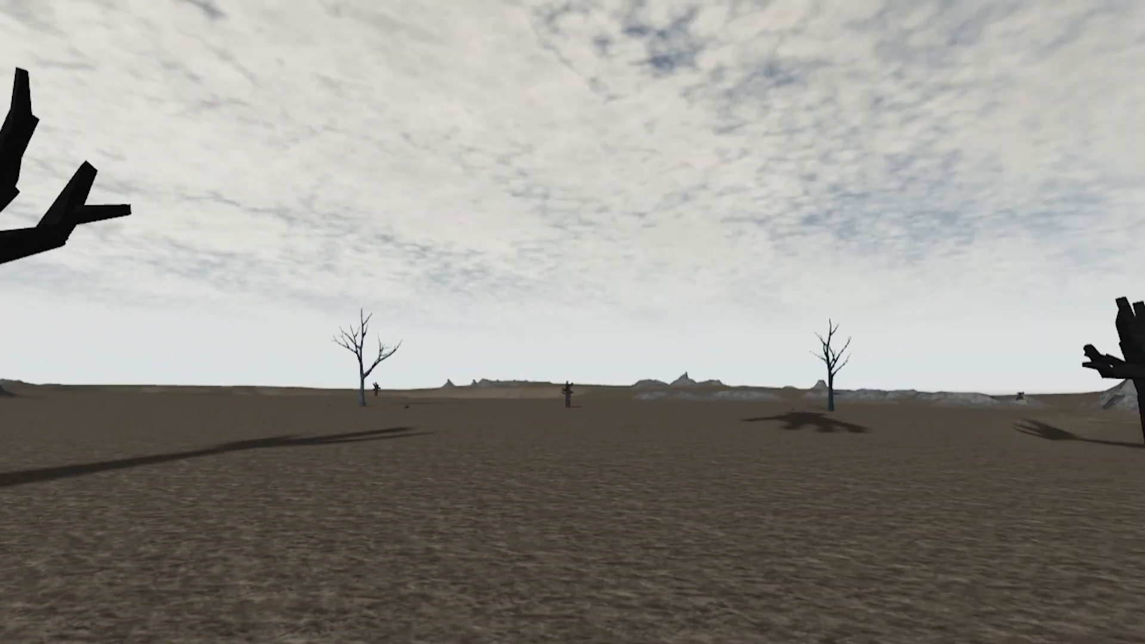
mouse_move(573, 322)
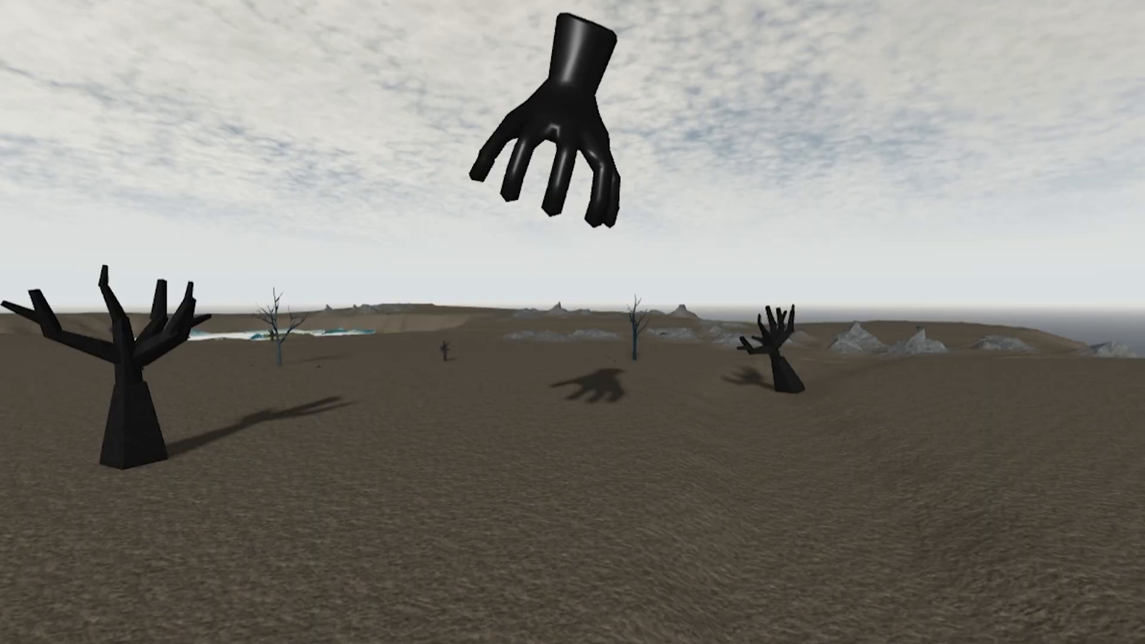
mouse_move(573, 322)
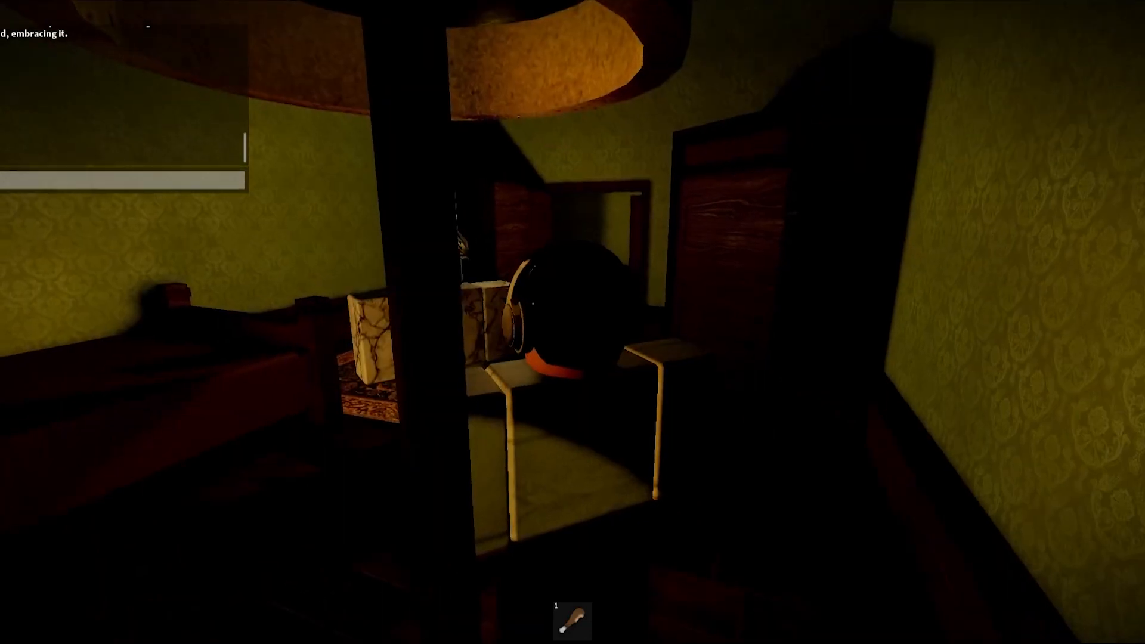
mouse_move(573, 322)
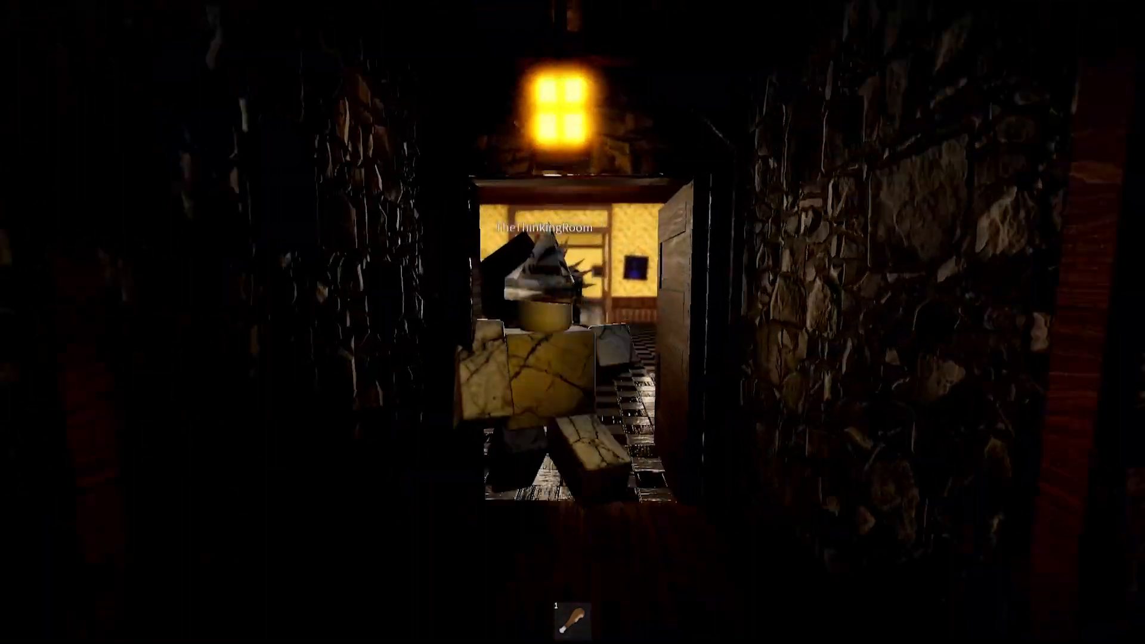
Walk forward through the library into the brick room toward the helmeted avatar vilo.
key("w")
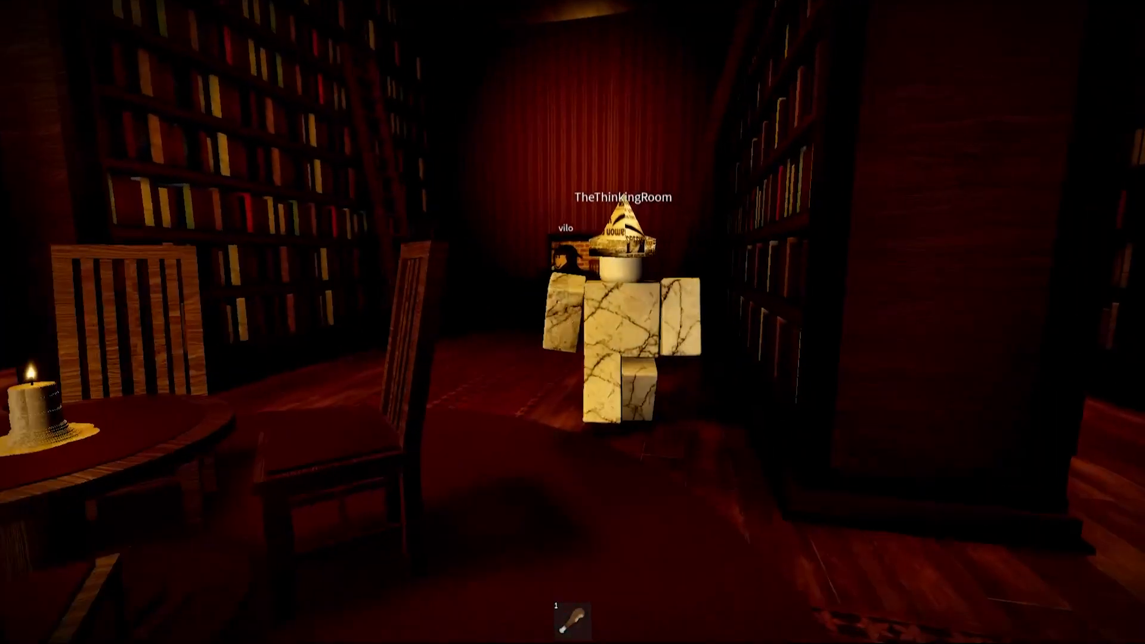
key("w")
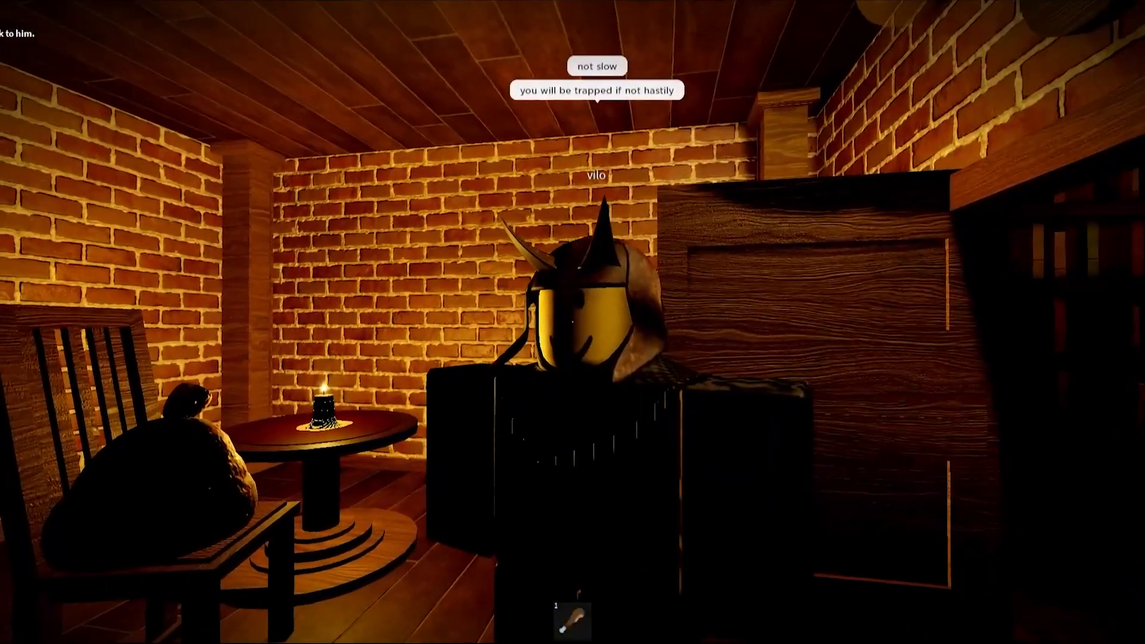
mouse_move(573, 322)
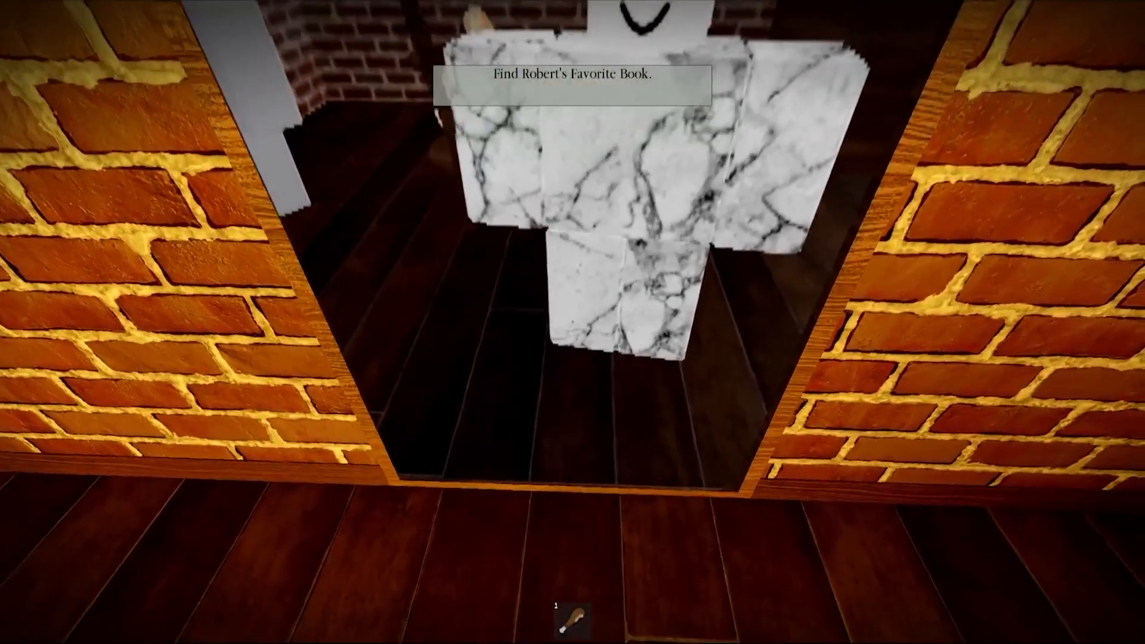
mouse_move(572, 322)
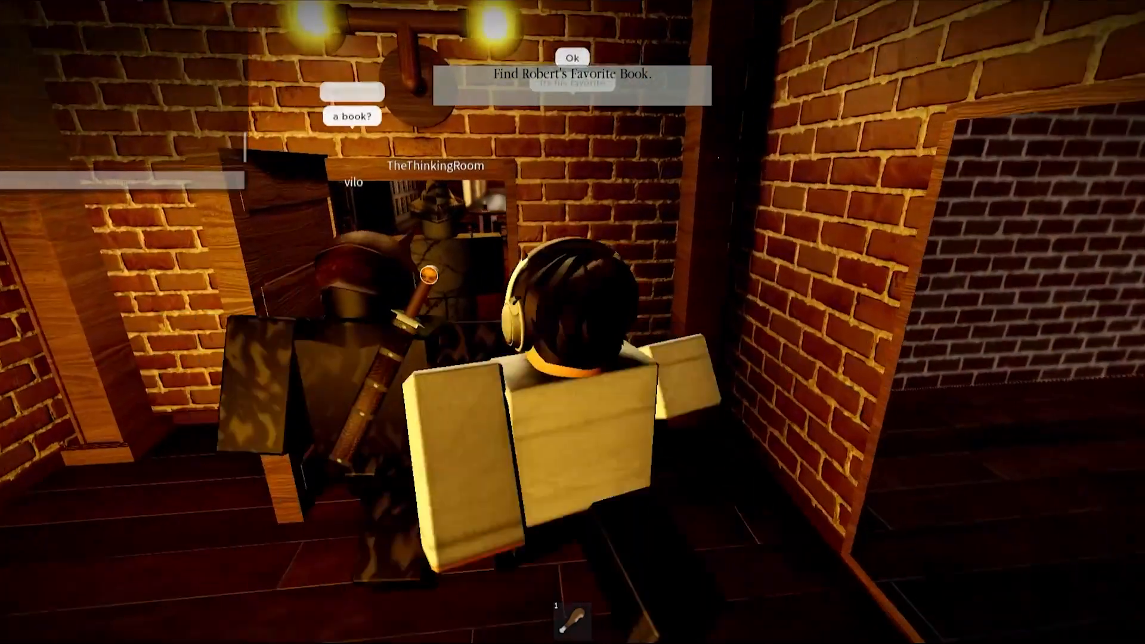
Select the top of the screen while searching library shelves for Dream Poetry.
left_click(572, 57)
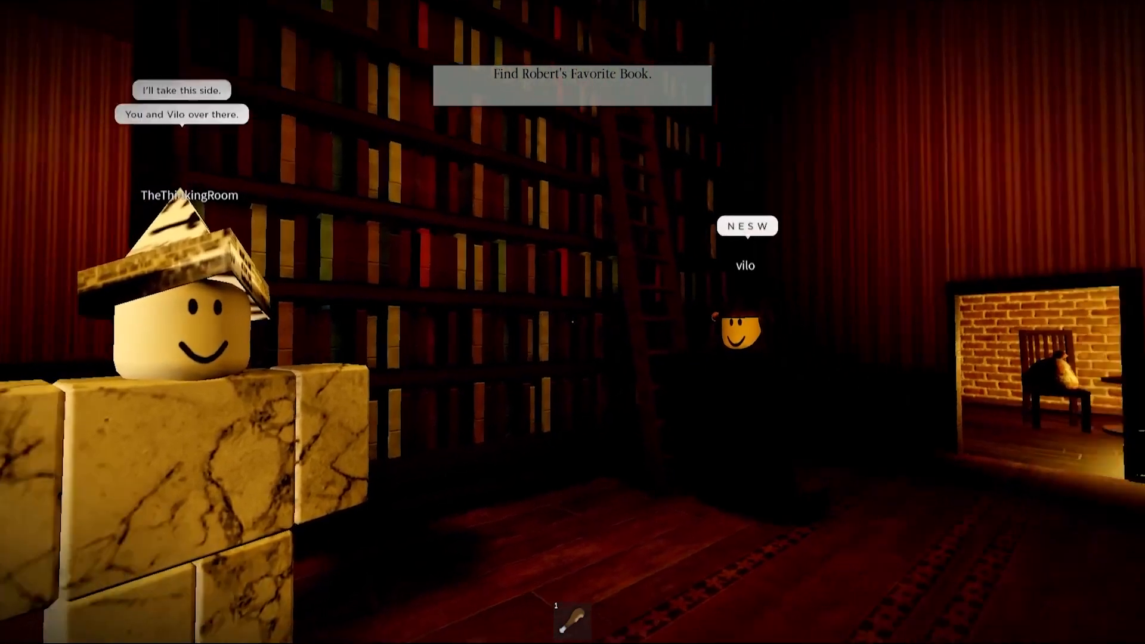
mouse_move(572, 322)
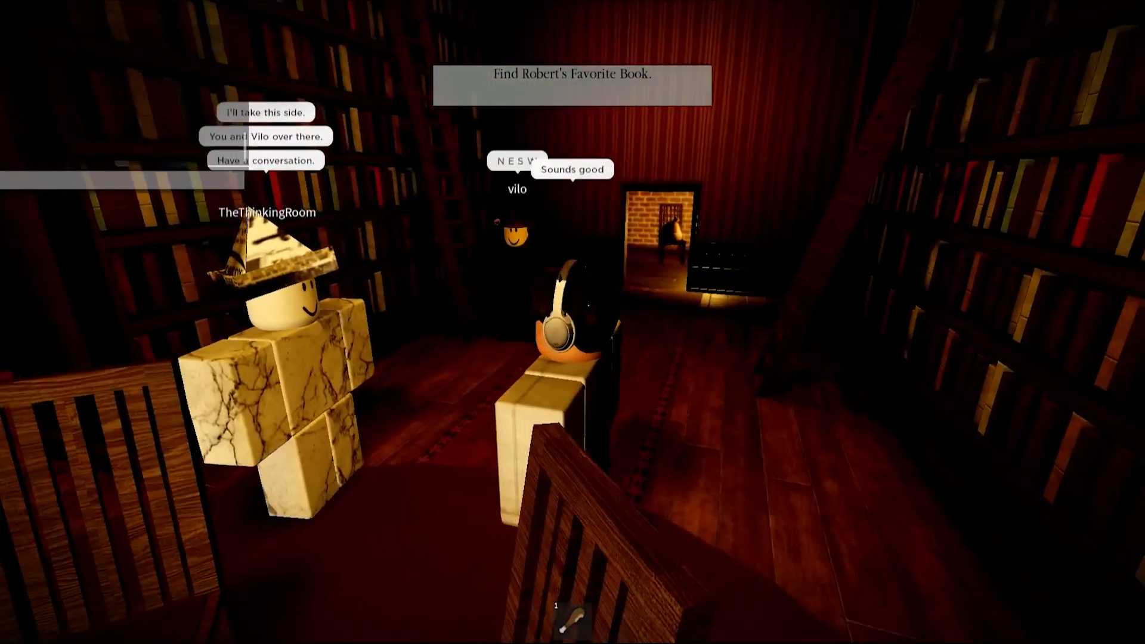
mouse_move(572, 322)
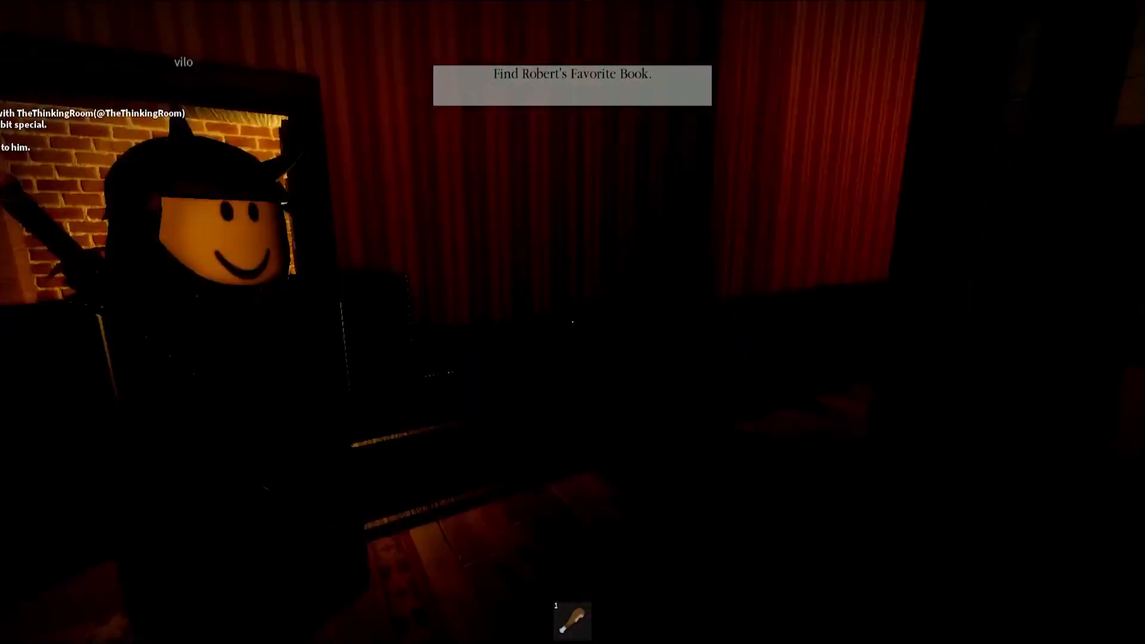
mouse_move(572, 322)
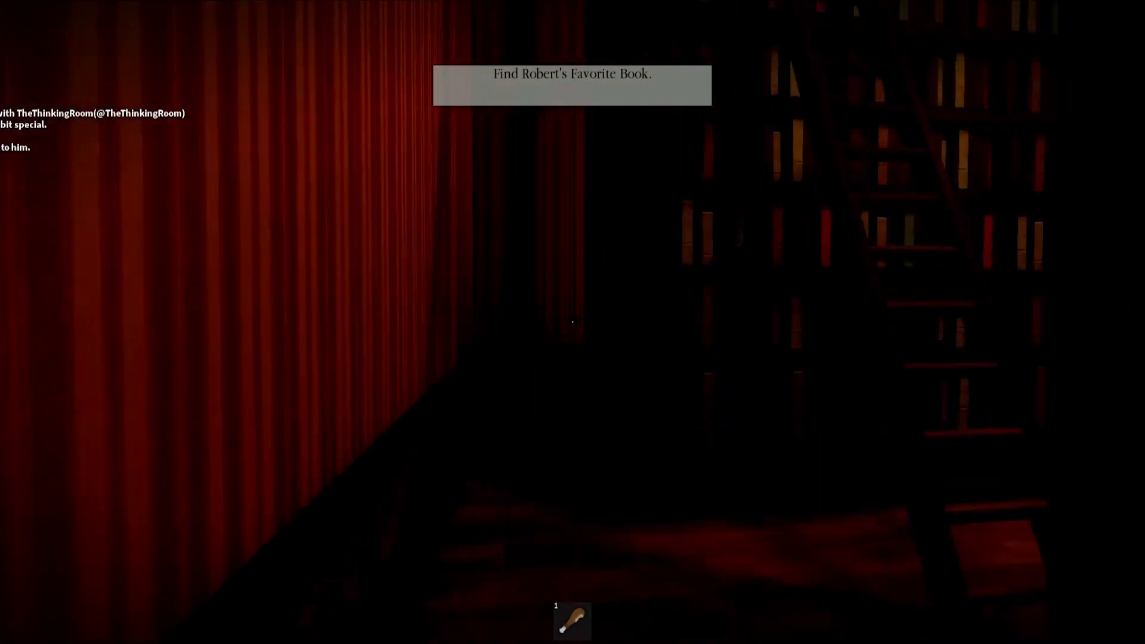
mouse_move(573, 322)
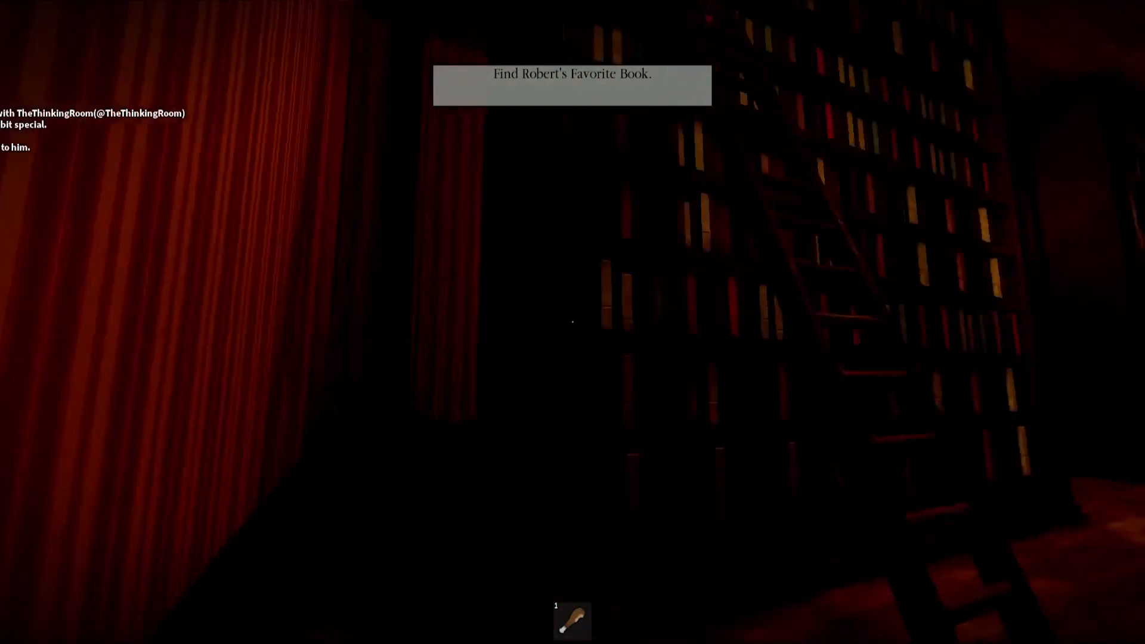
mouse_move(573, 321)
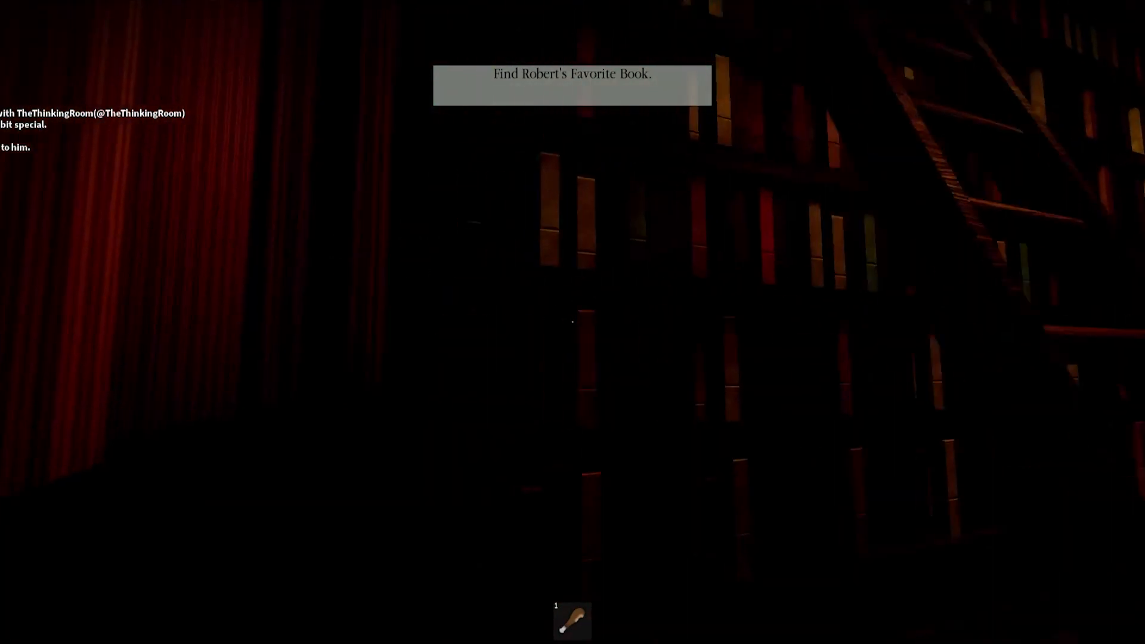
mouse_move(572, 322)
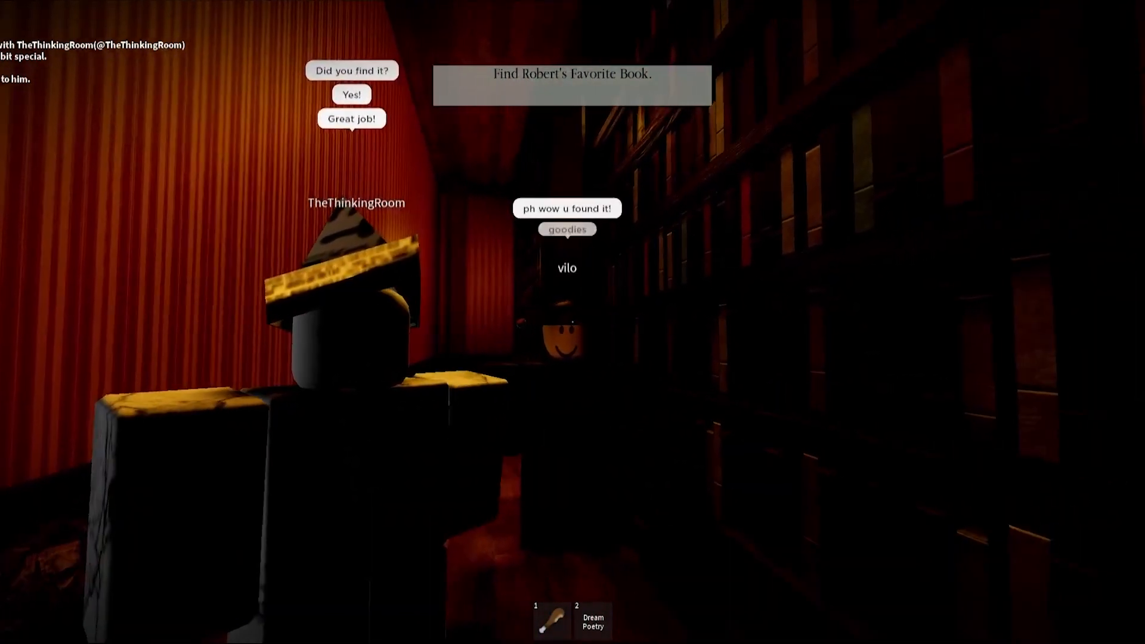
mouse_move(572, 322)
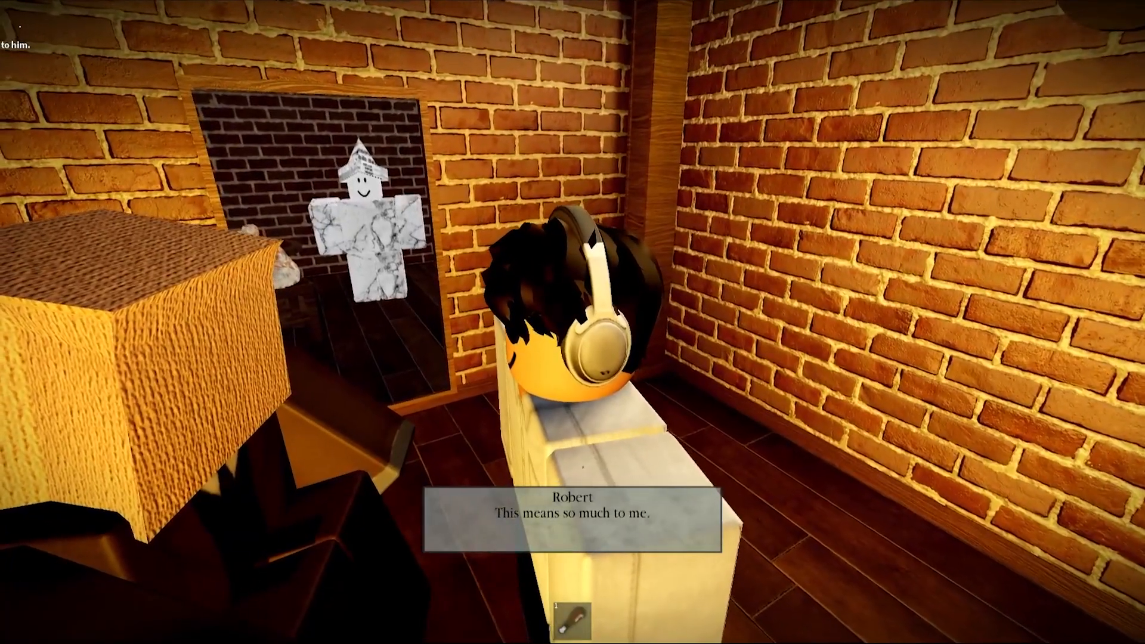
mouse_move(572, 322)
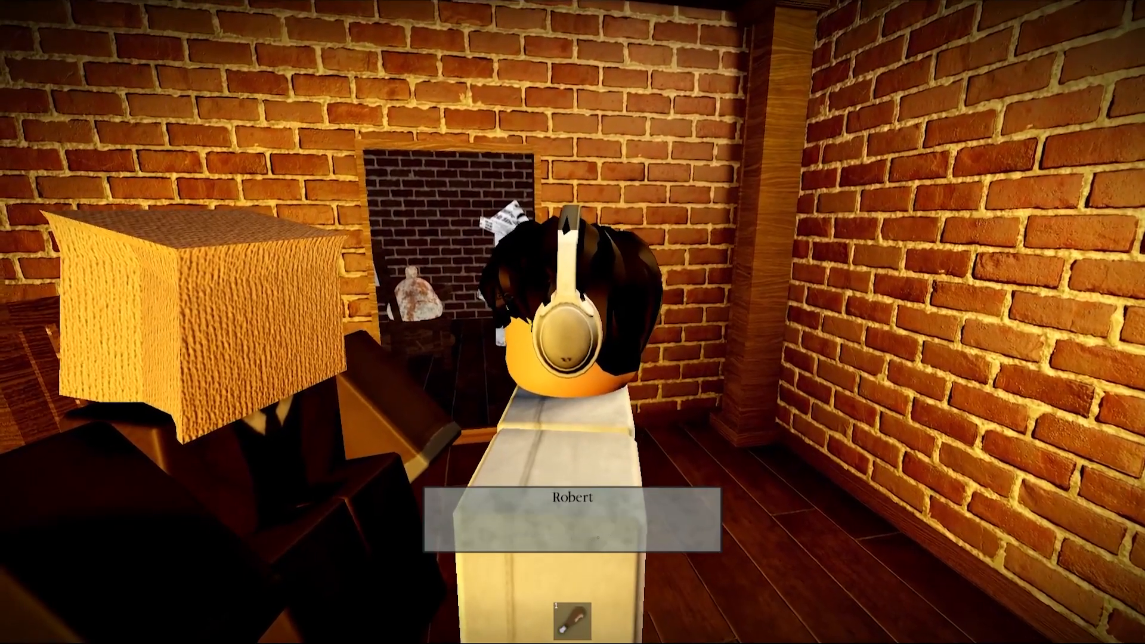
mouse_move(572, 322)
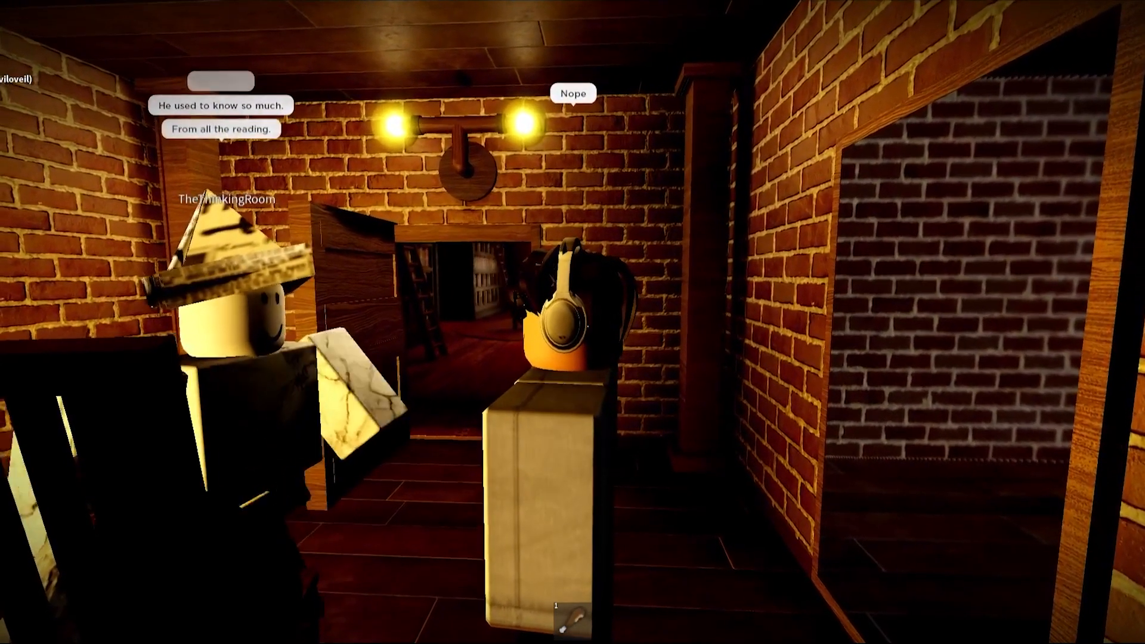
mouse_move(572, 322)
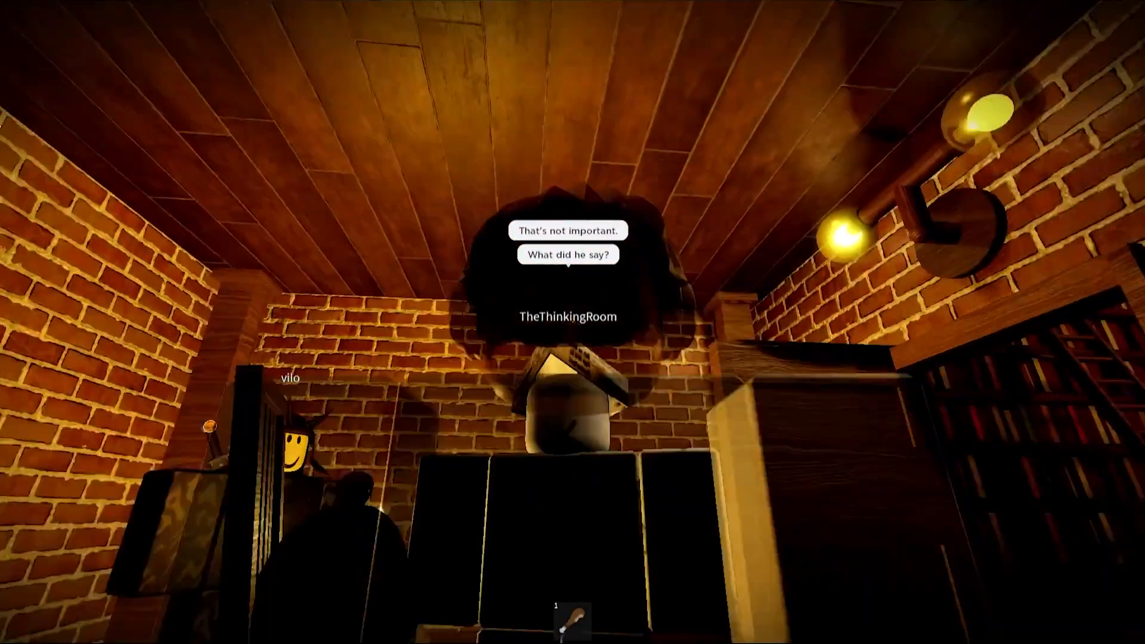
mouse_move(573, 322)
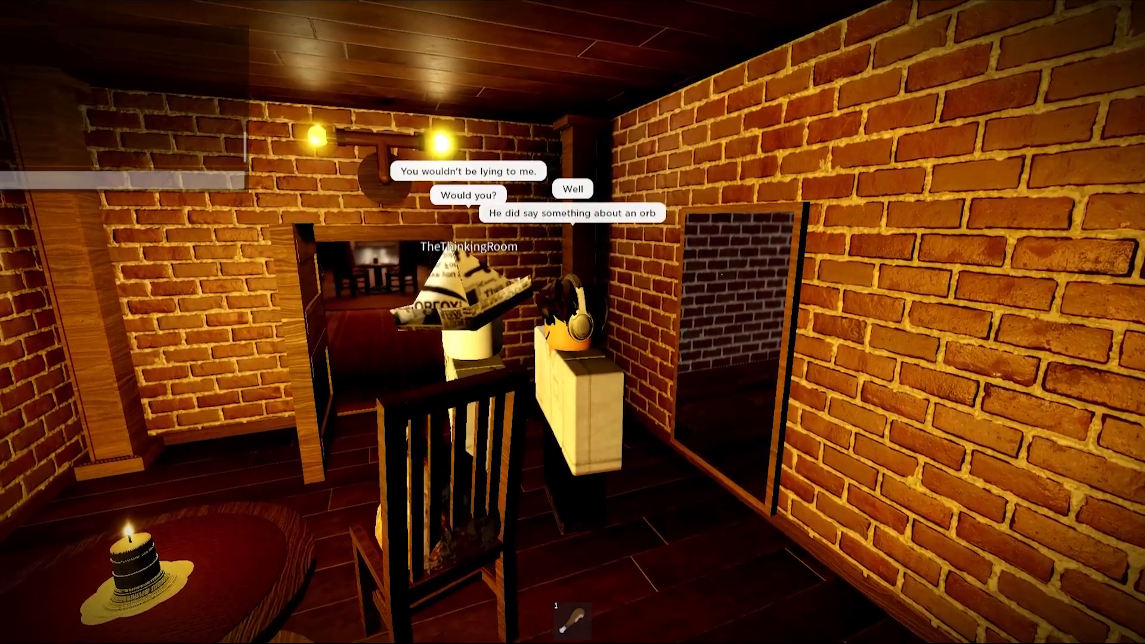
mouse_move(572, 322)
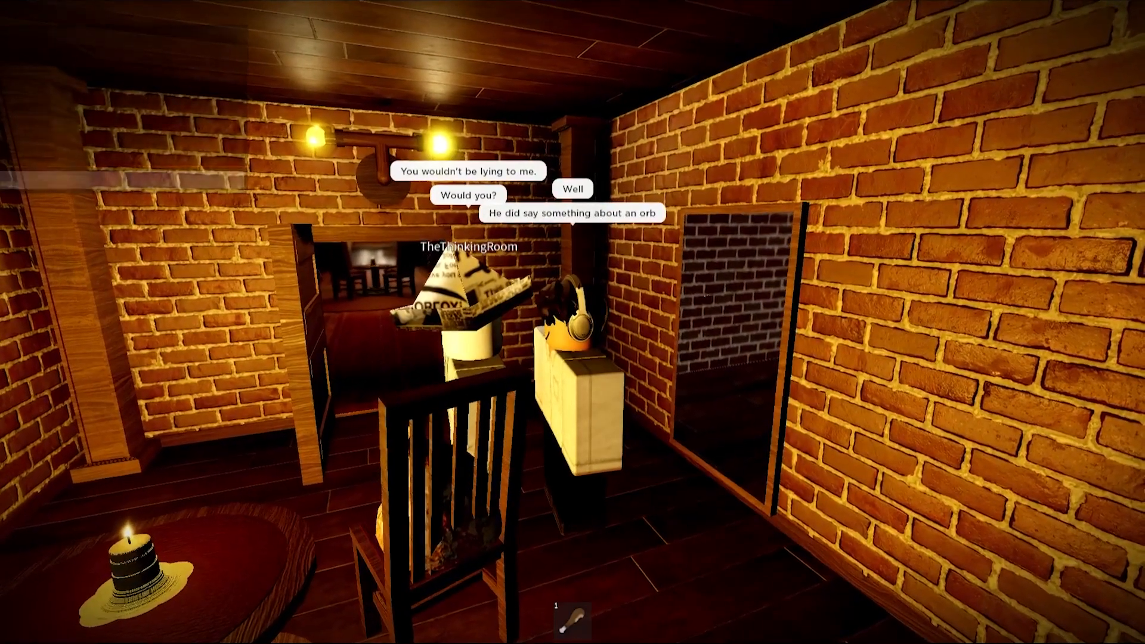
mouse_move(573, 322)
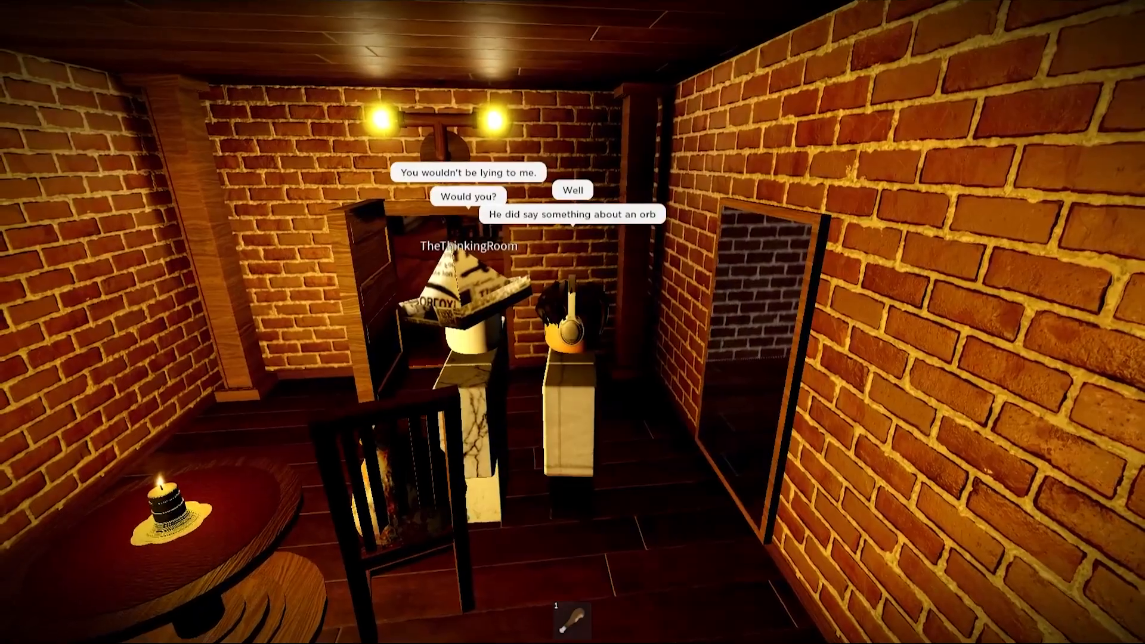
mouse_move(572, 322)
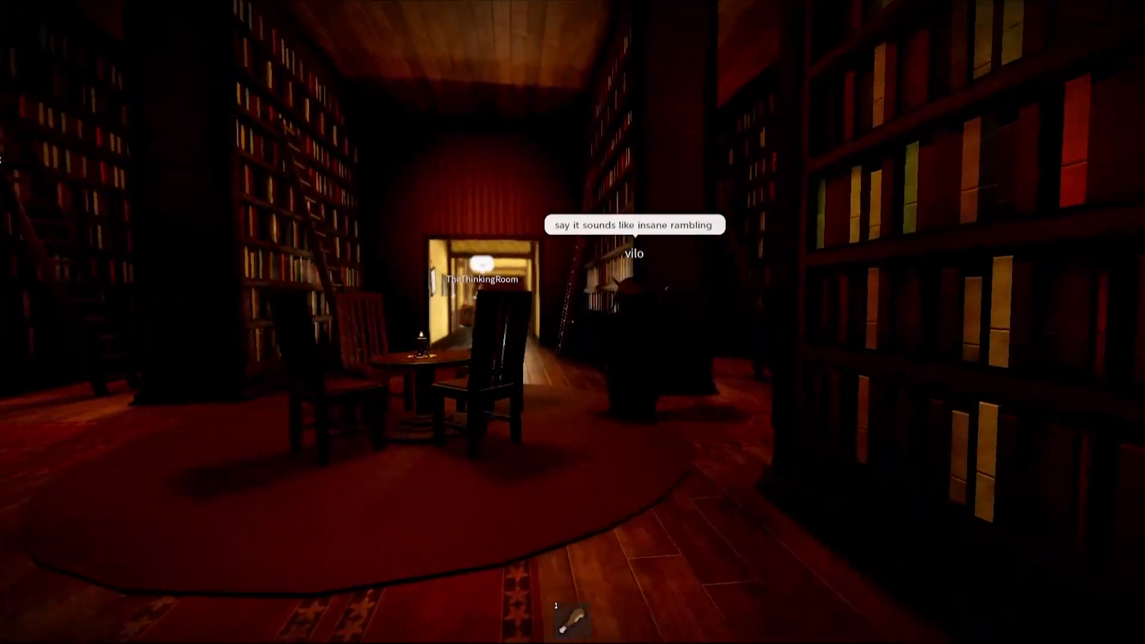
Walk forward across the dark library through the doorway onto the checkered floor.
key("w")
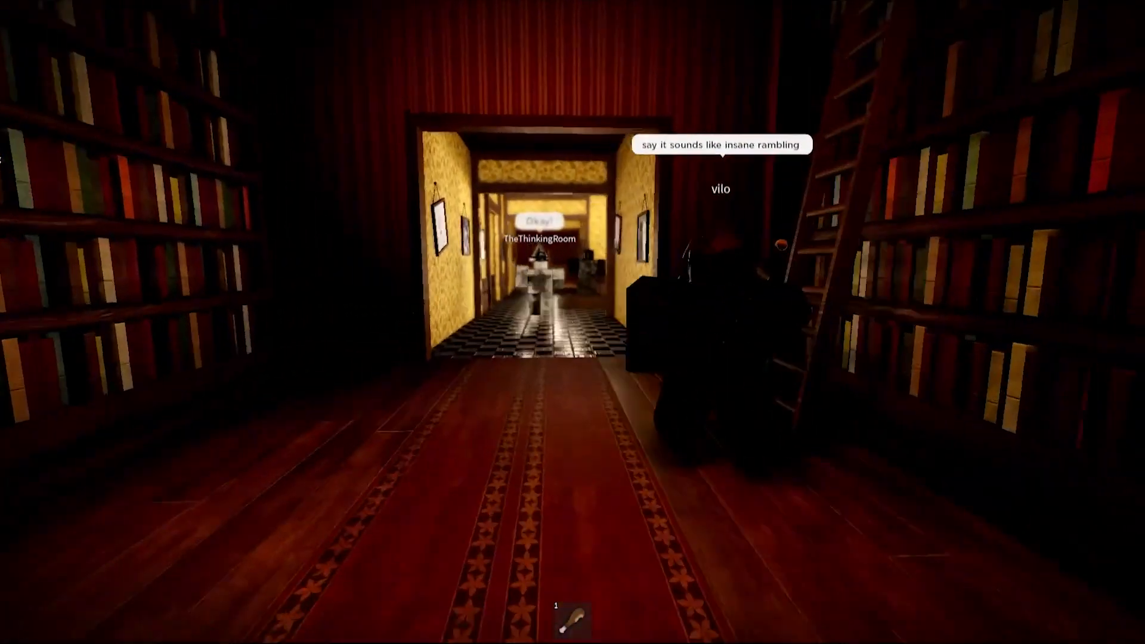
key("w")
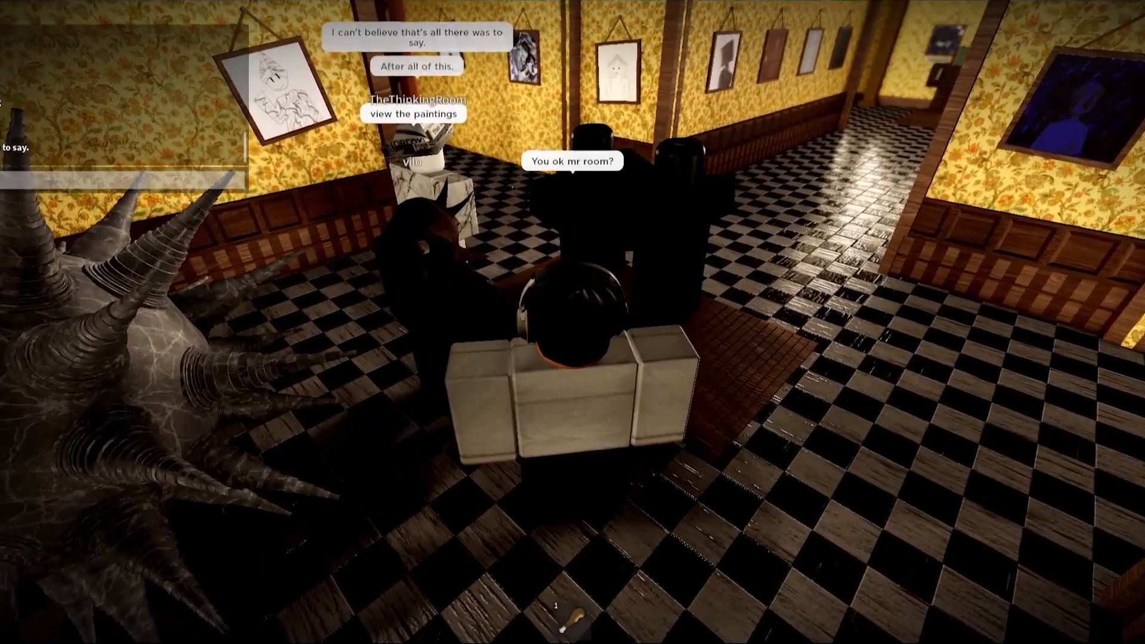
mouse_move(572, 322)
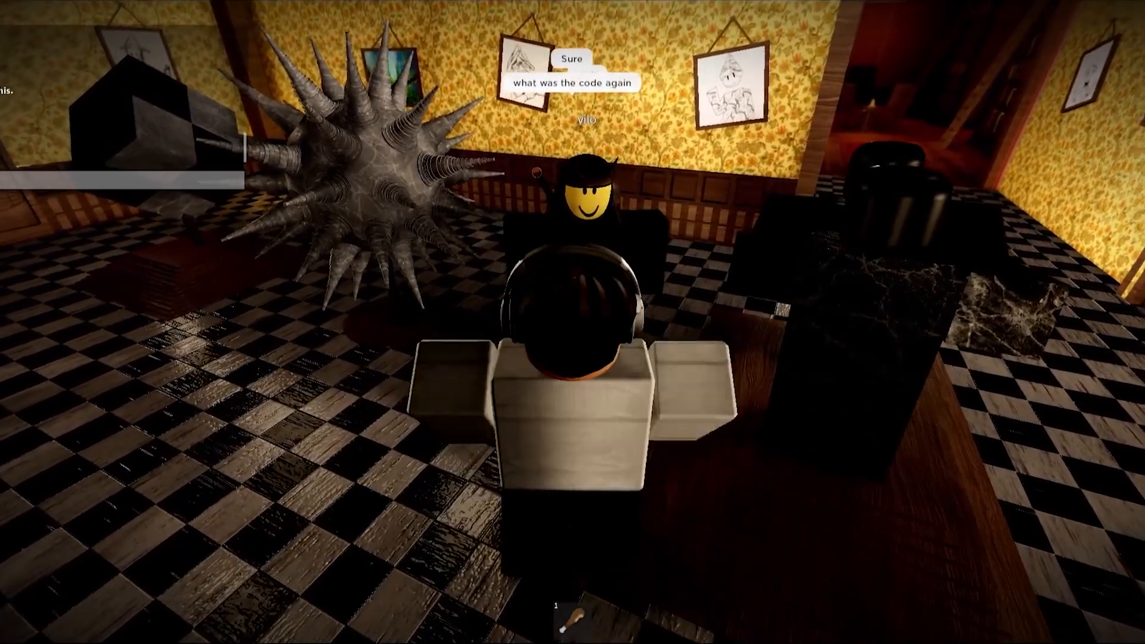
mouse_move(573, 322)
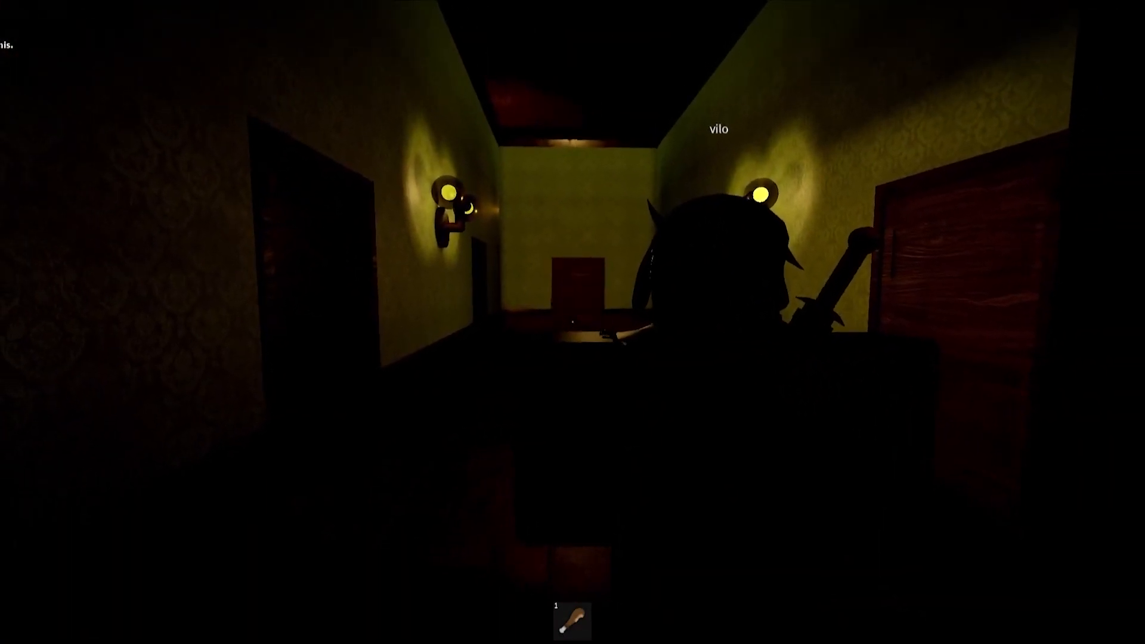
mouse_move(572, 322)
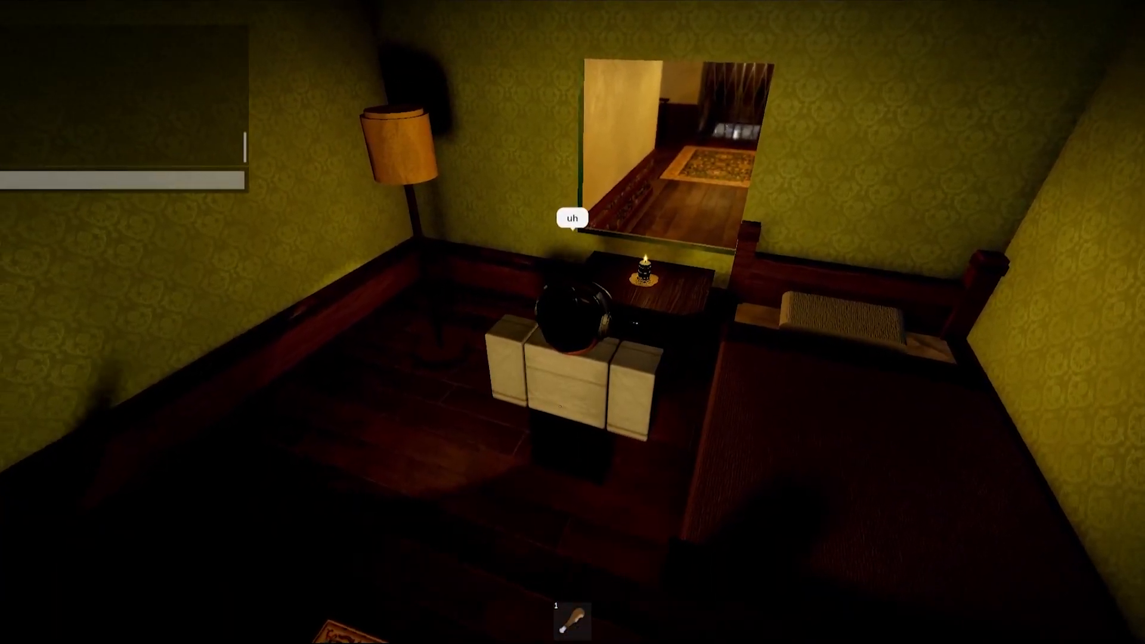
mouse_move(572, 322)
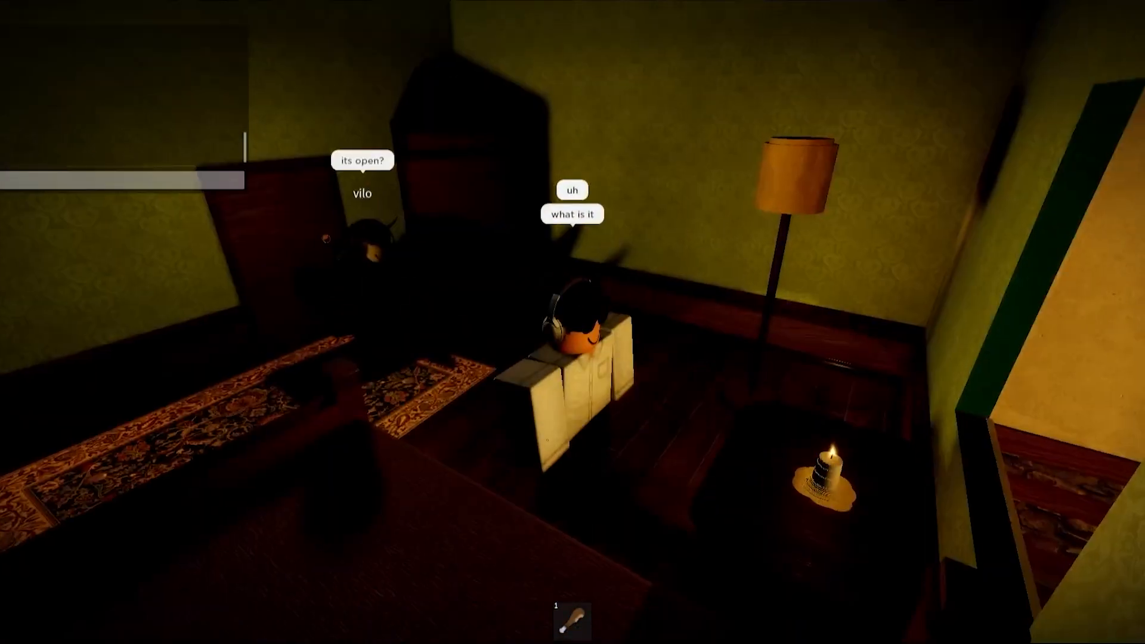